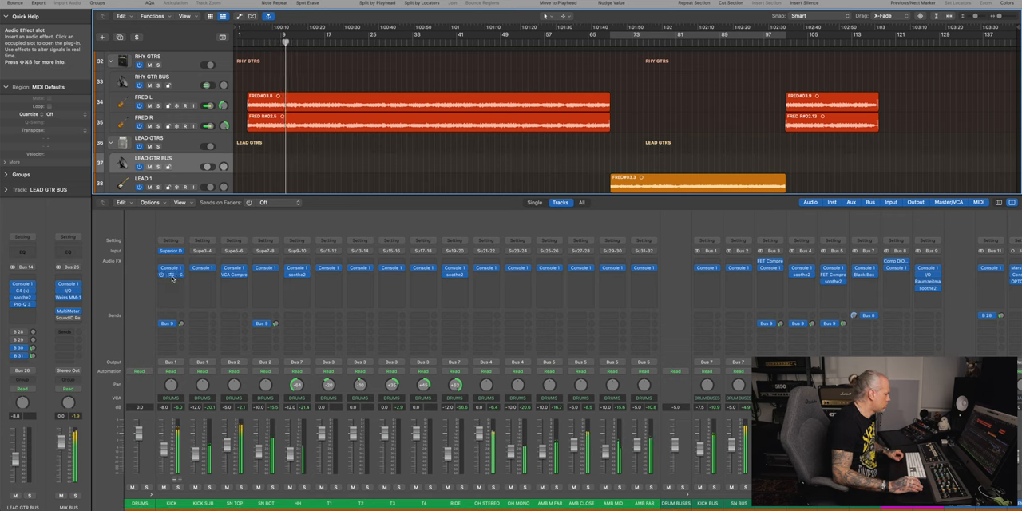
# Bring up the Superior Drummer 3 kit for the drums track, then reach the kick channel's inserts.
pyautogui.click(171, 275)
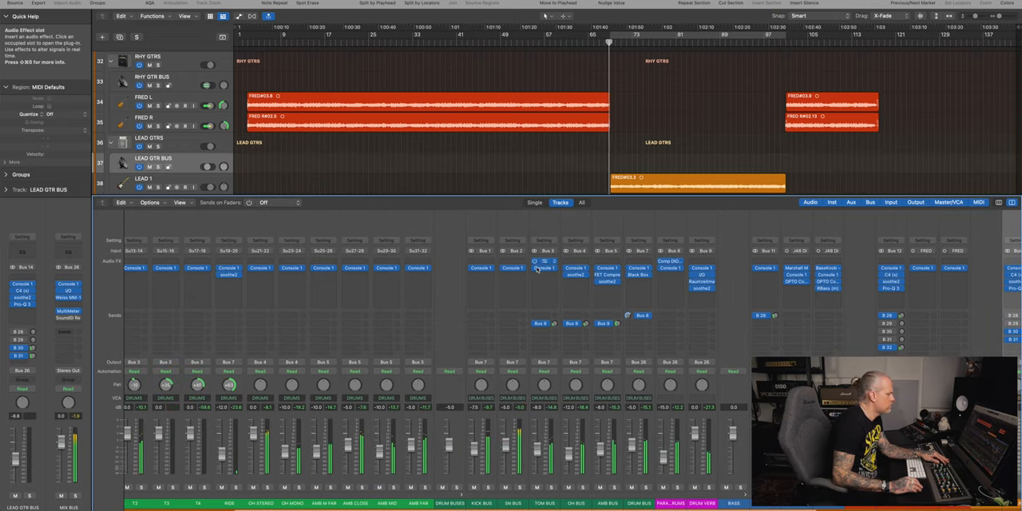
pyautogui.click(542, 268)
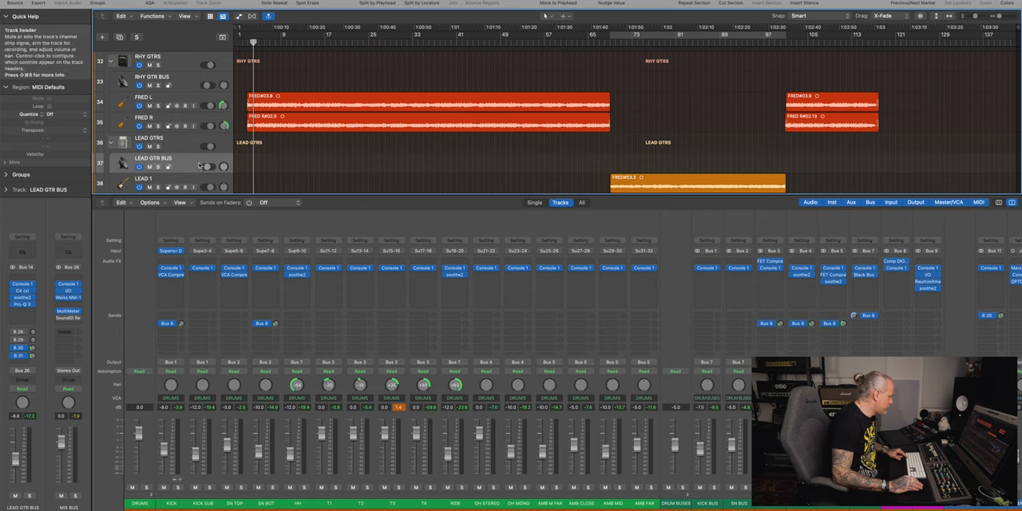
pyautogui.moveTo(199, 166)
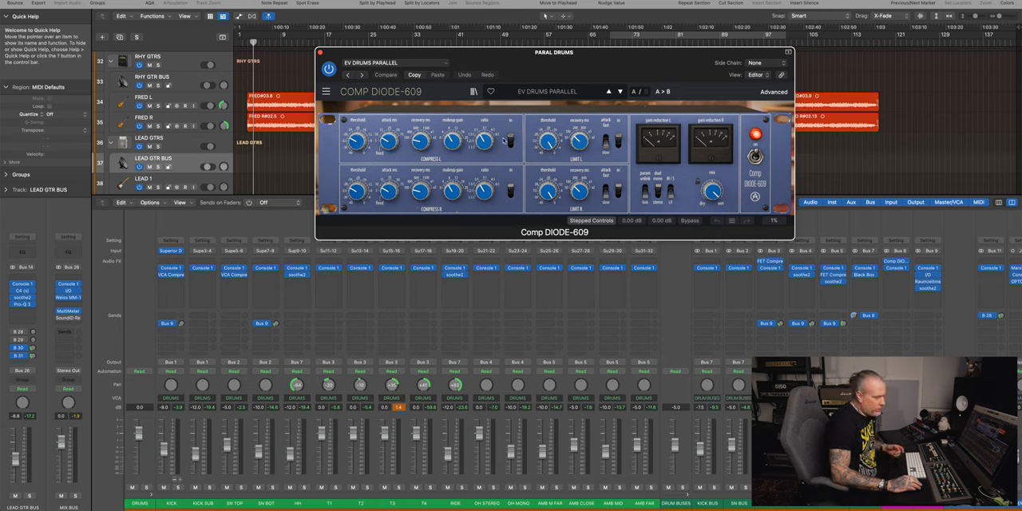
pyautogui.moveTo(508, 140)
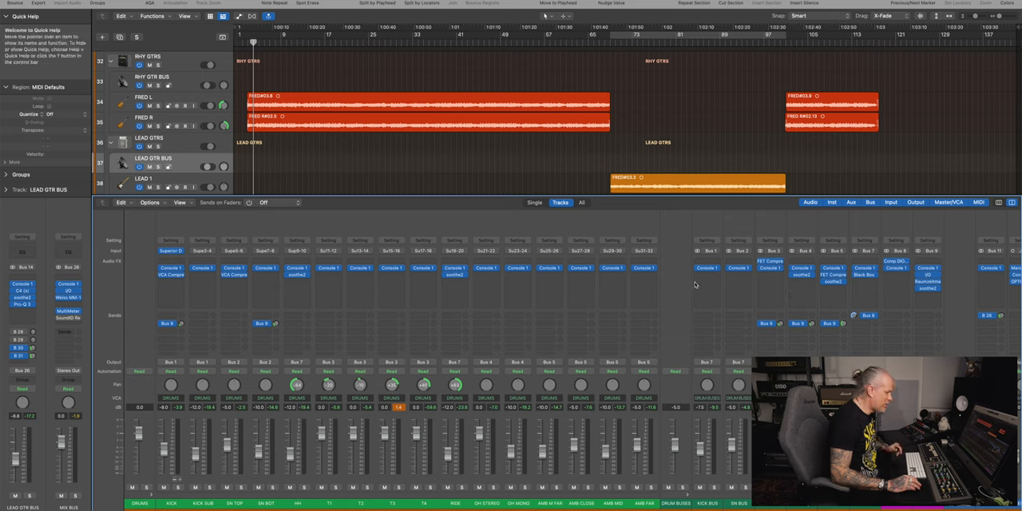
pyautogui.moveTo(327, 121)
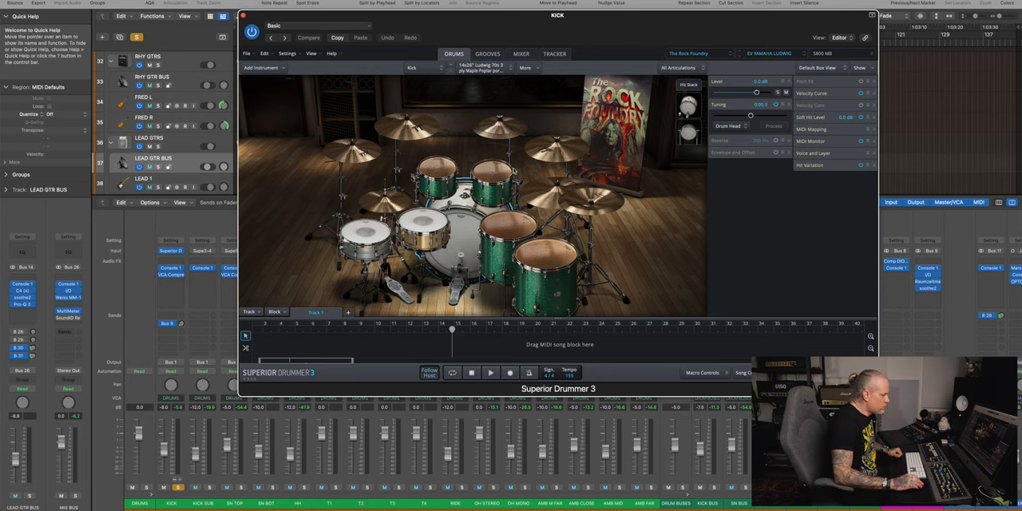
pyautogui.click(514, 54)
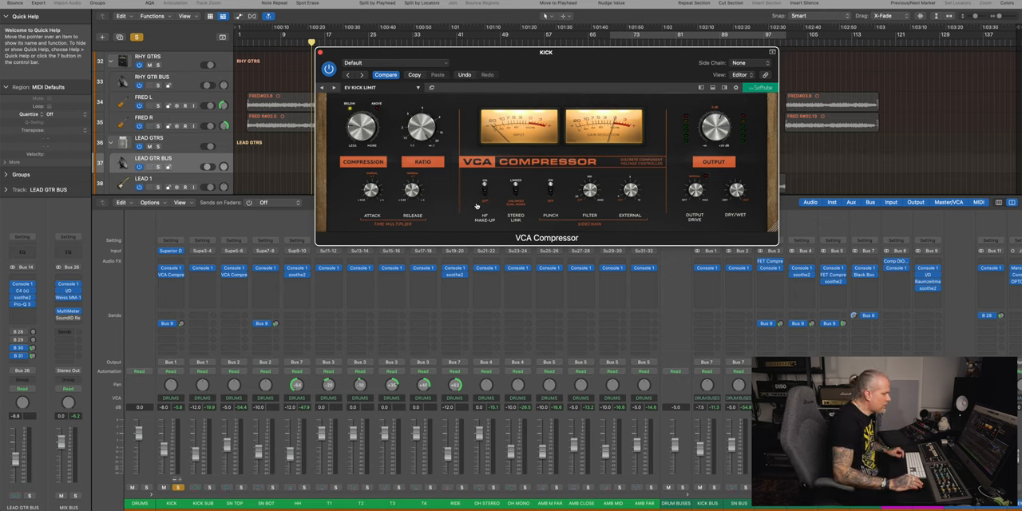
# Show the VCA Compressor on the KICK channel with its settings untouched.
pyautogui.click(514, 201)
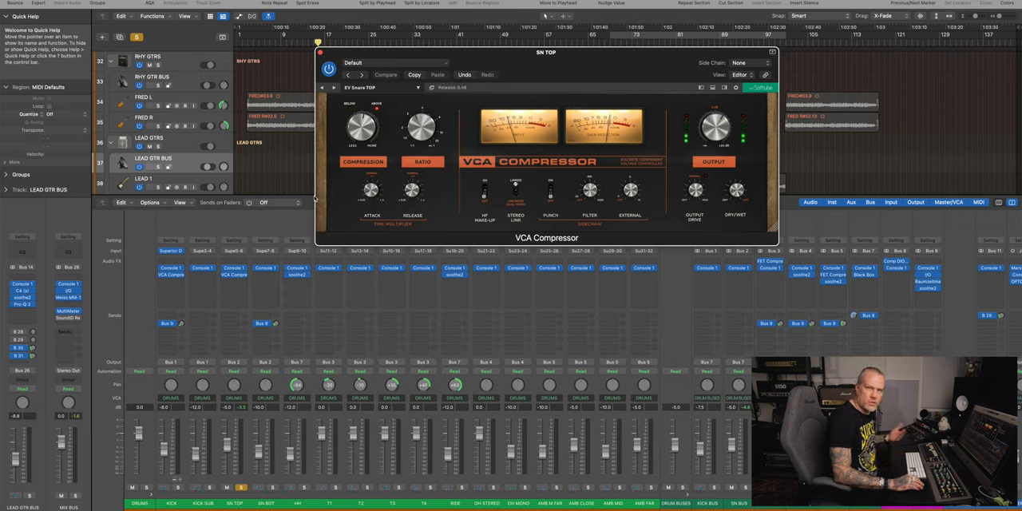
# Tweak a knob on the SN TOP channel's VCA Compressor.
pyautogui.moveTo(421, 126); pyautogui.dragTo(422, 140)
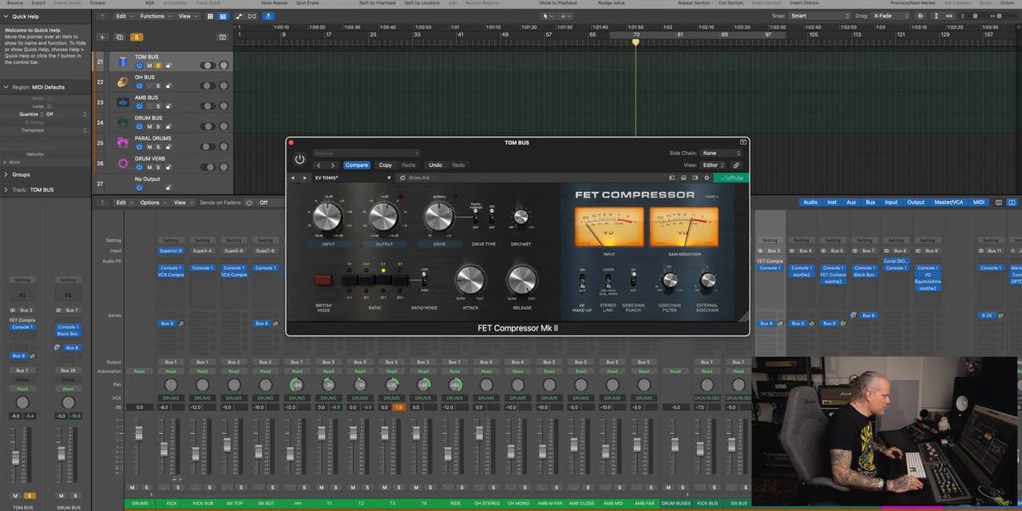
# Adjust the FET Compressor Mk II settings on the TOM BUS.
pyautogui.click(350, 178)
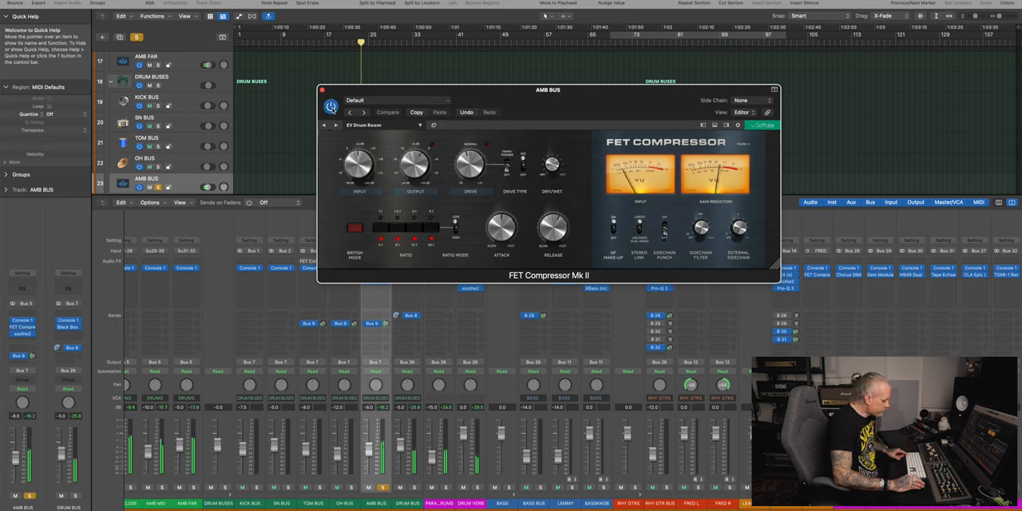
# Adjust the FET Compressor Mk II controls on the AMB BUS.
pyautogui.click(351, 233)
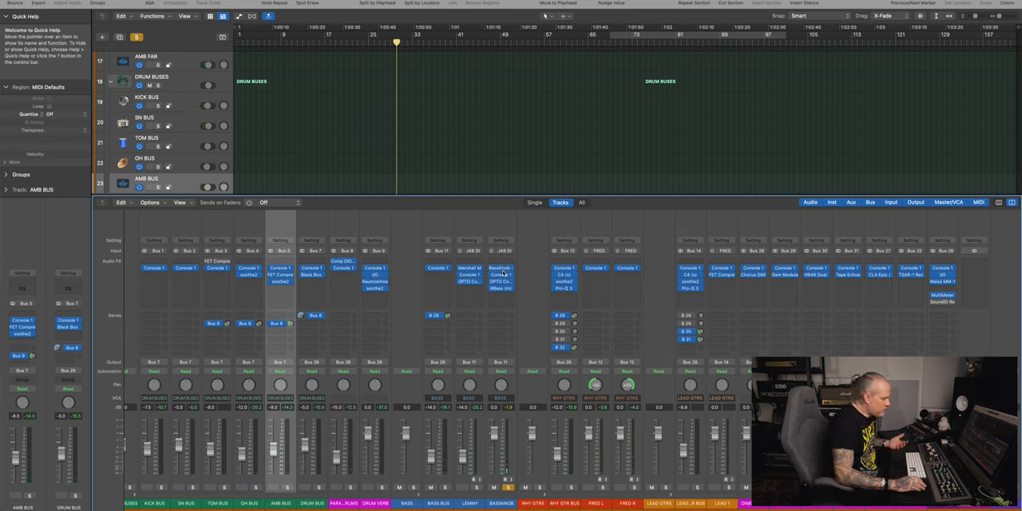
# Close the ambience bus compressor, leaving the full drum, bass and guitar mixer showing.
pyautogui.doubleClick(499, 278)
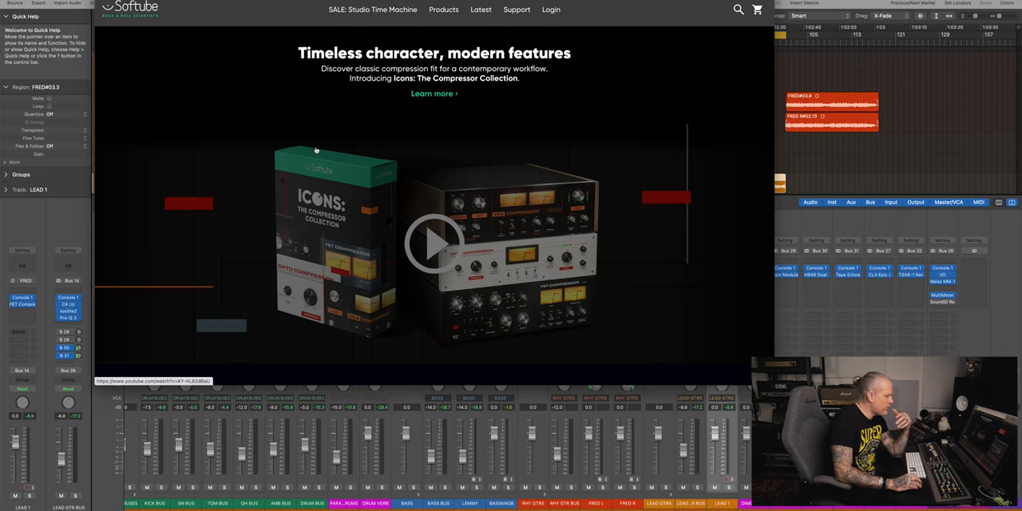
# Scroll the Softube page past the Icons banner to the Studio Time Machine sale offer.
pyautogui.scroll(-3)
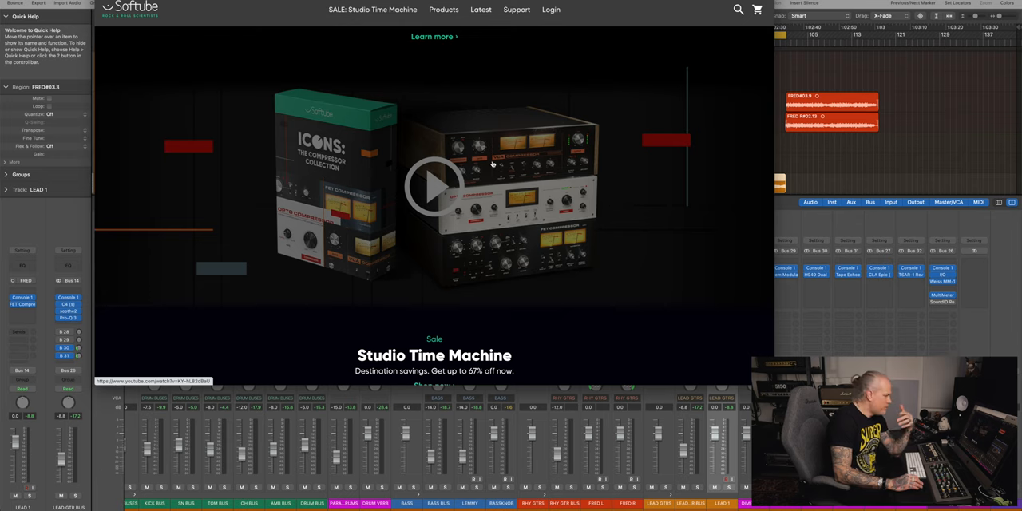
pyautogui.scroll(-3)
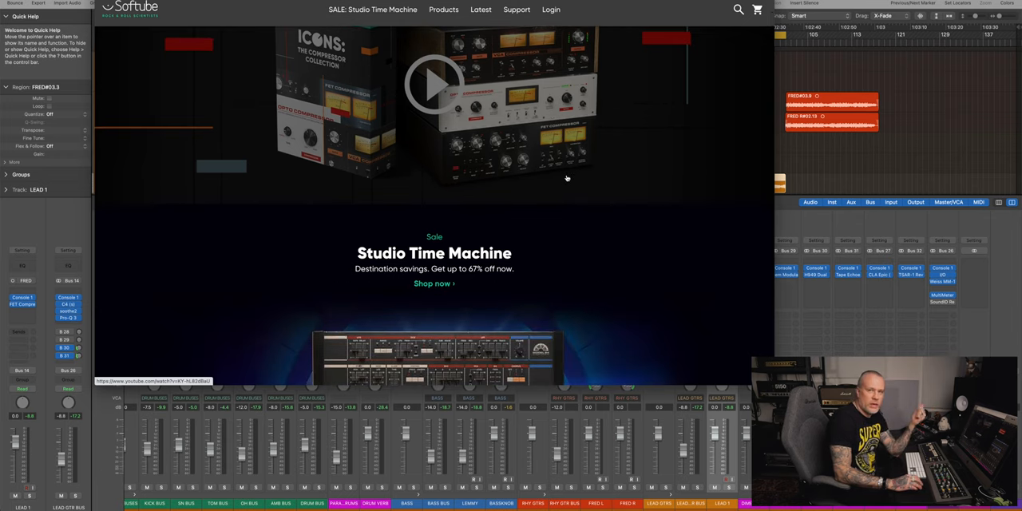
pyautogui.scroll(-3)
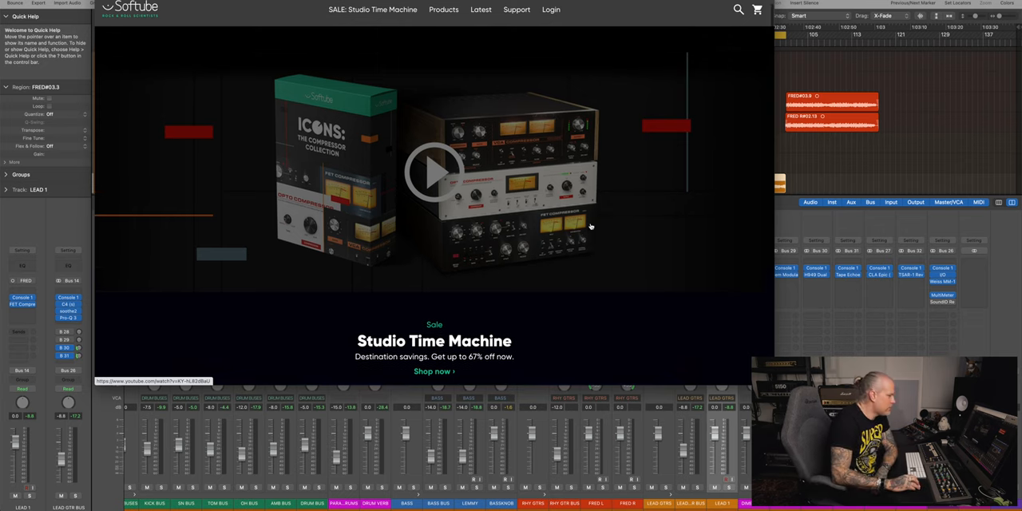
pyautogui.moveTo(523, 214)
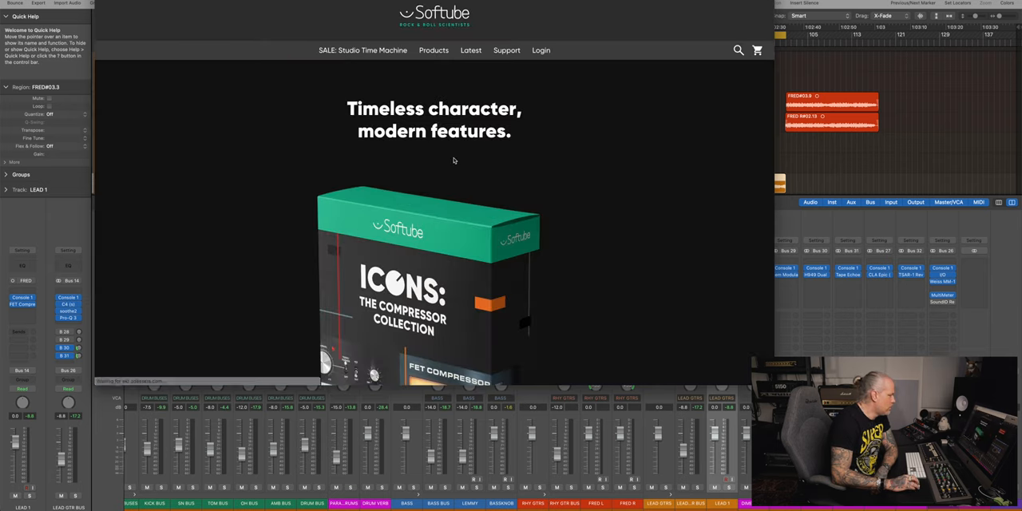
# Scroll to the Icons collection's three plug-in feature list and USD 199 price.
pyautogui.scroll(-3)
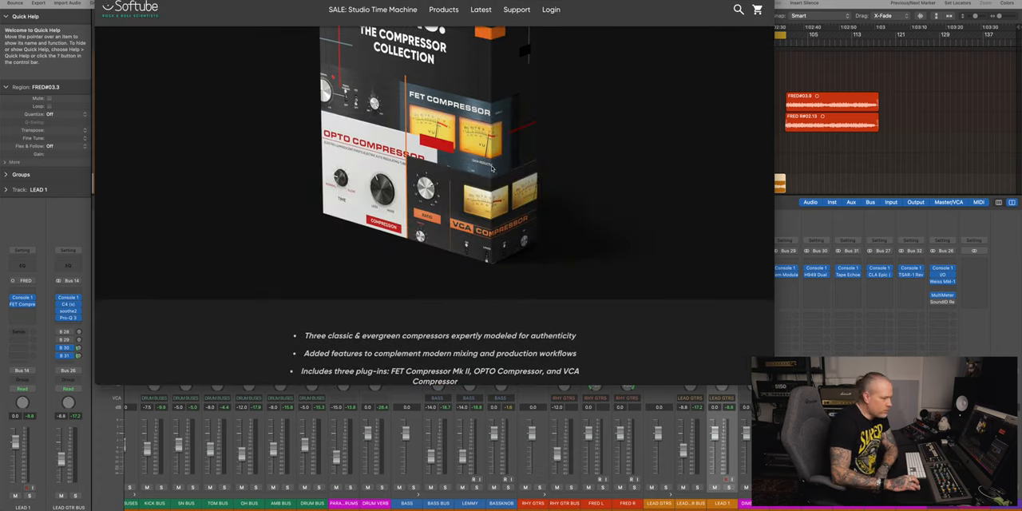
pyautogui.scroll(-3)
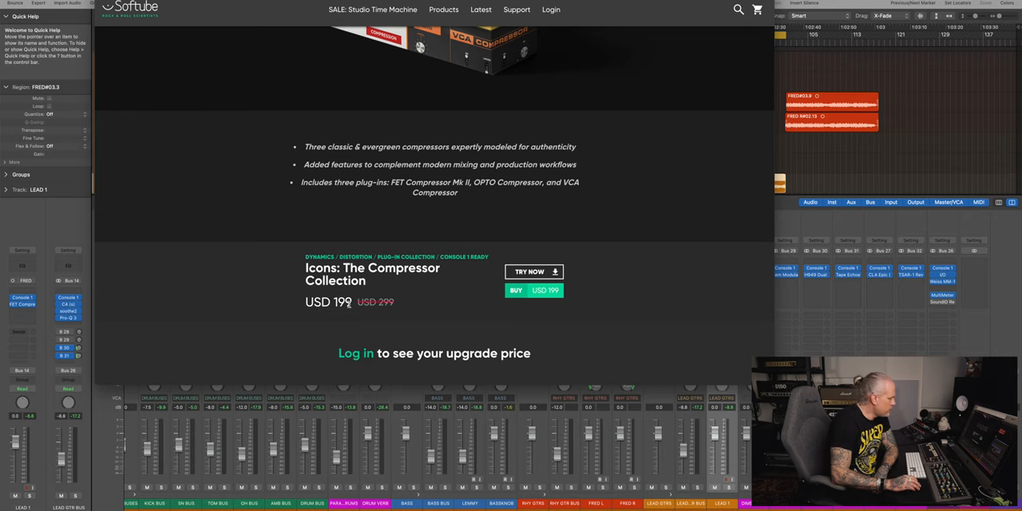
pyautogui.scroll(-3)
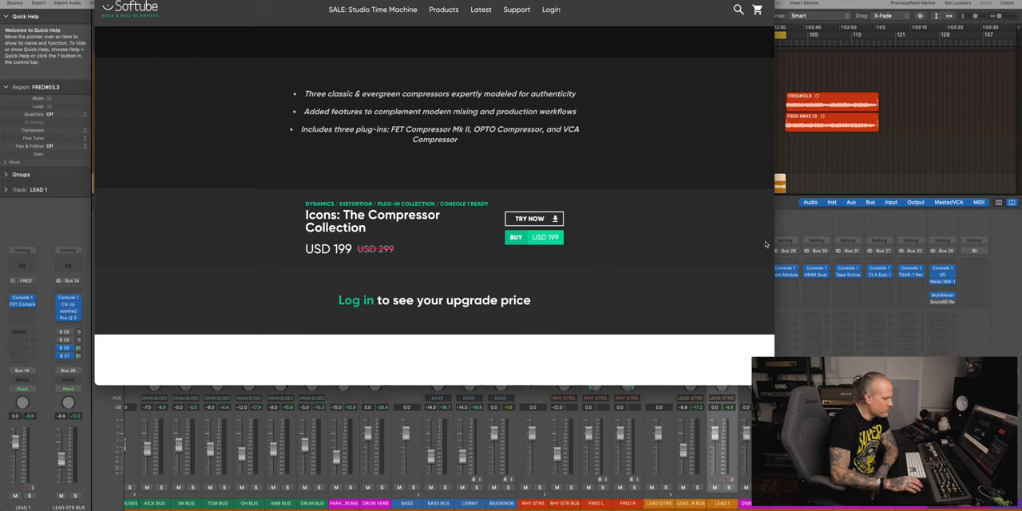
pyautogui.moveTo(668, 192)
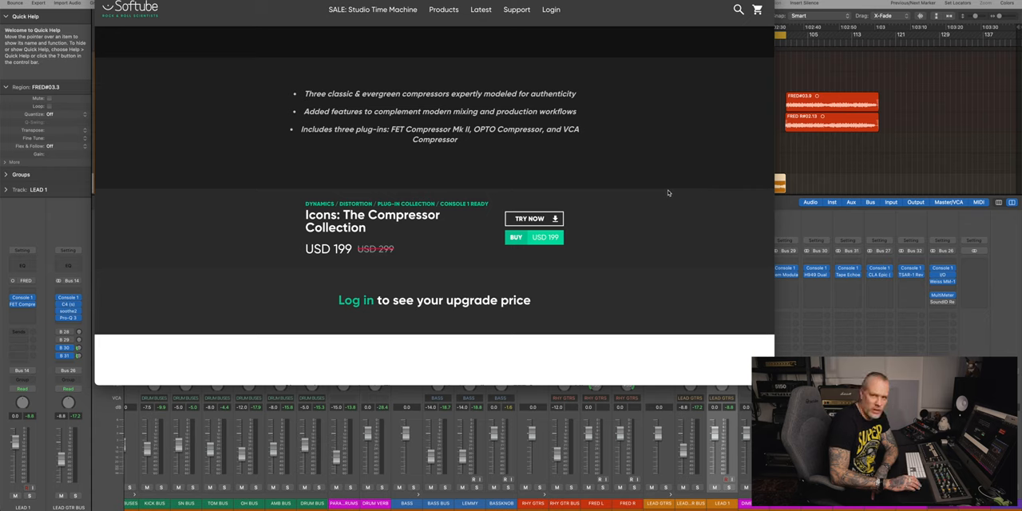
pyautogui.moveTo(696, 89)
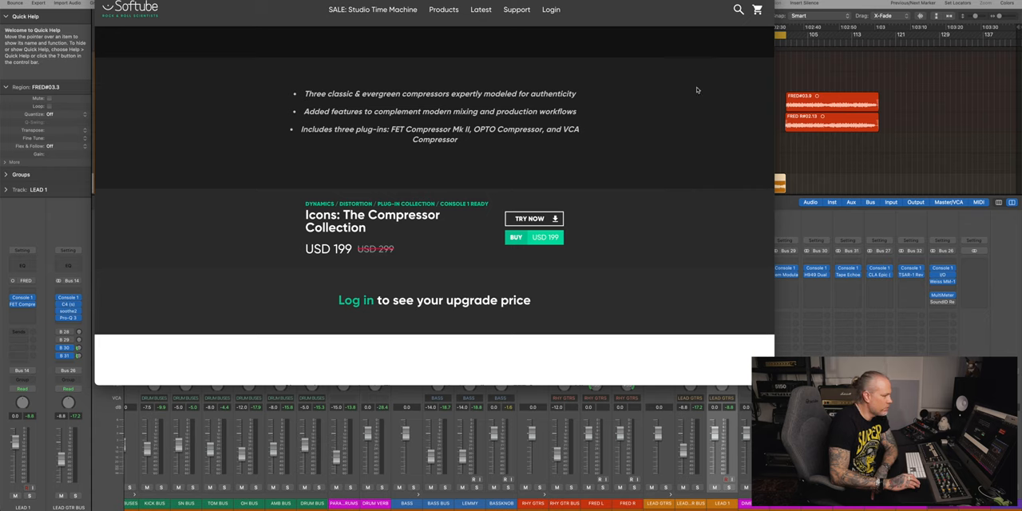